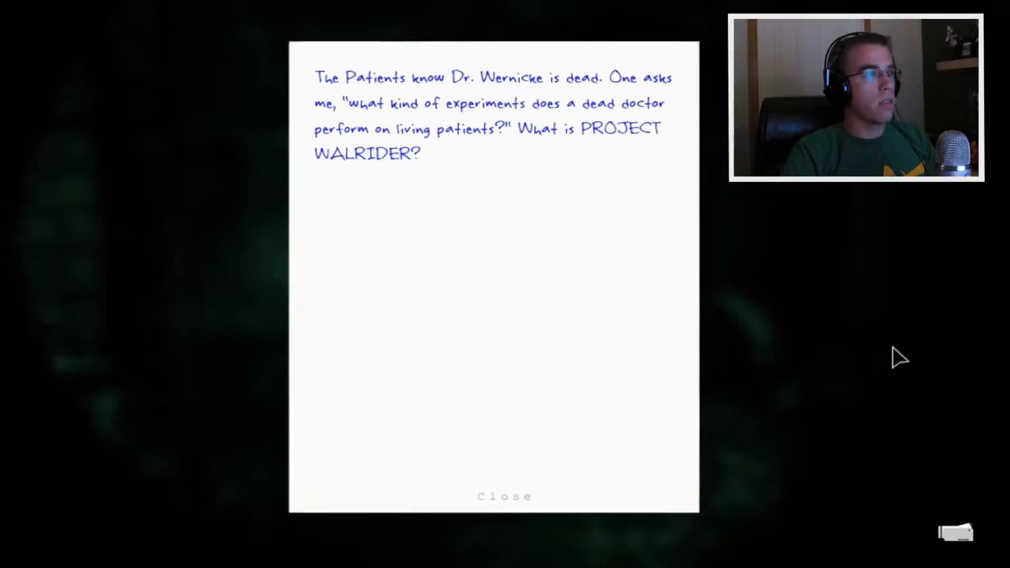
pyautogui.moveTo(808, 345)
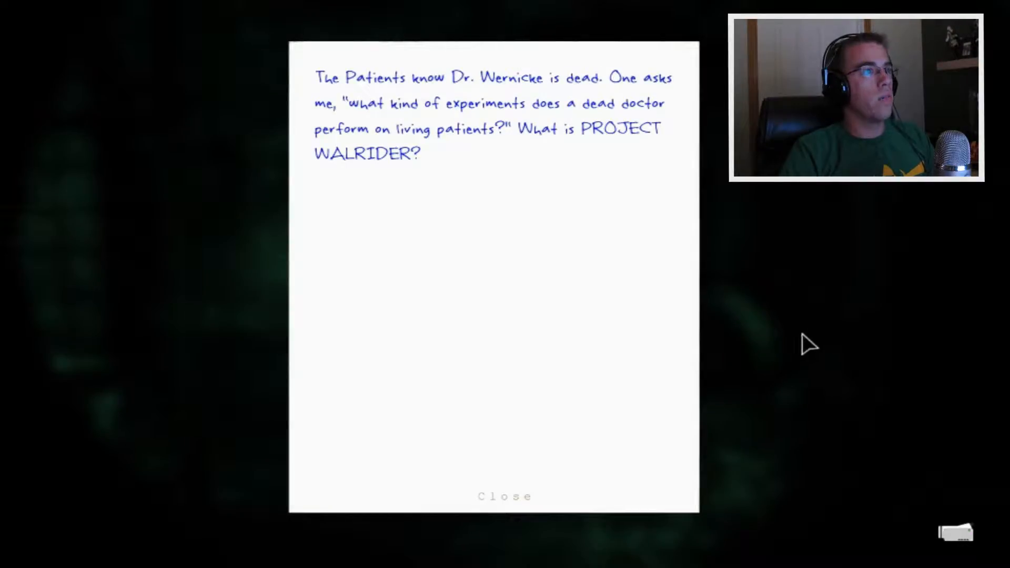
pyautogui.moveTo(835, 346)
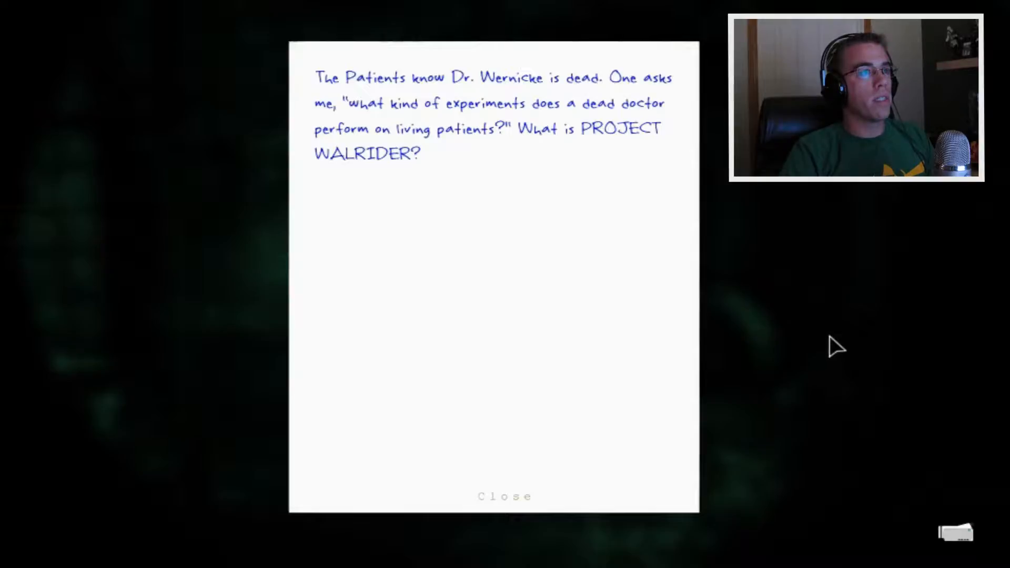
pyautogui.moveTo(620, 416)
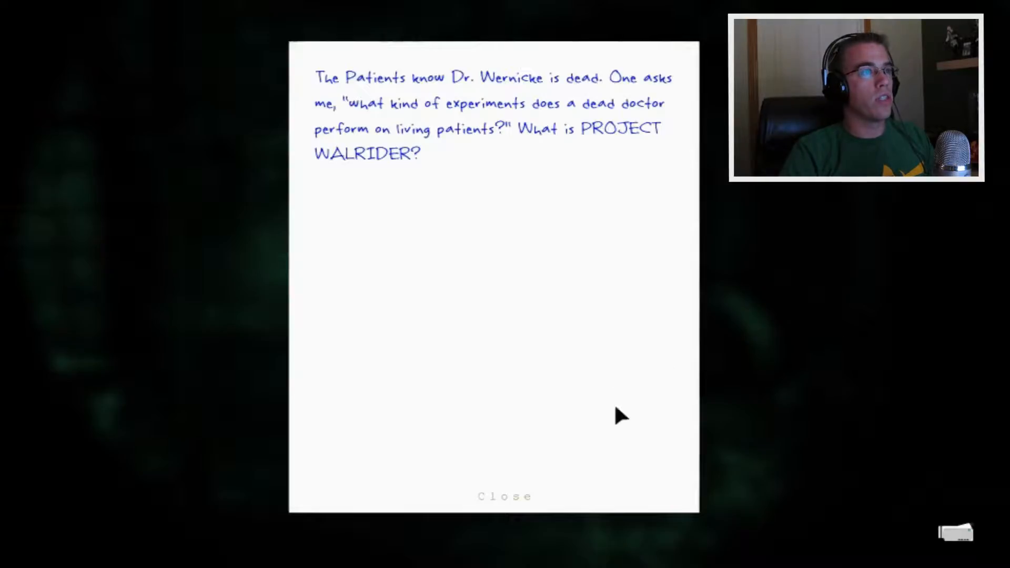
pyautogui.click(504, 496)
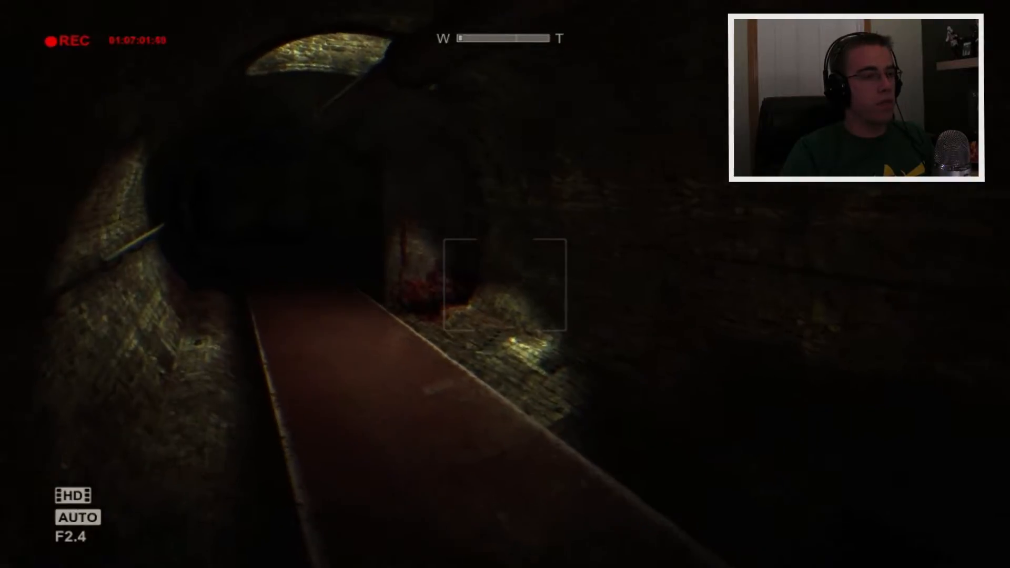
pyautogui.press('w')
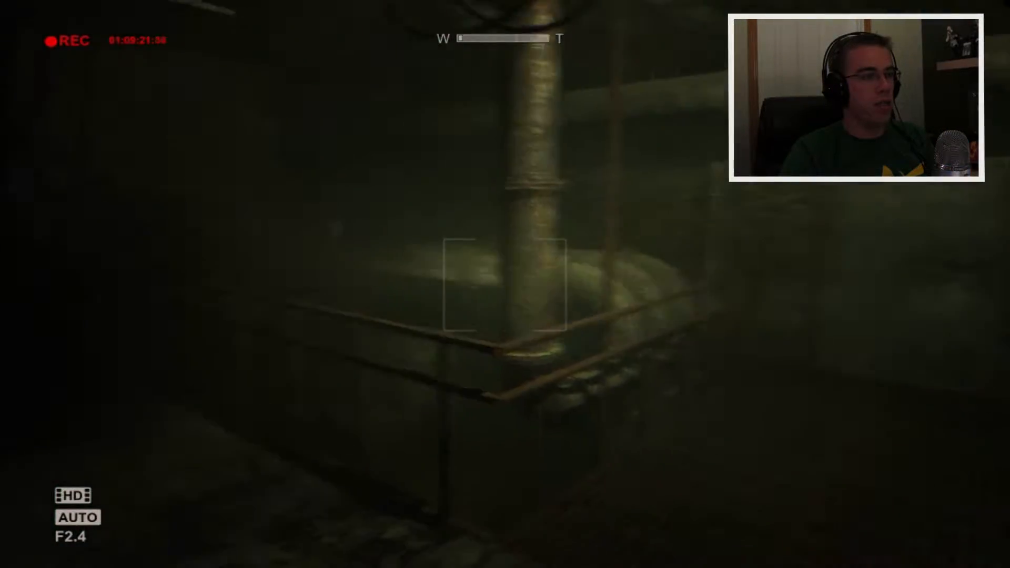
pyautogui.moveTo(505, 284)
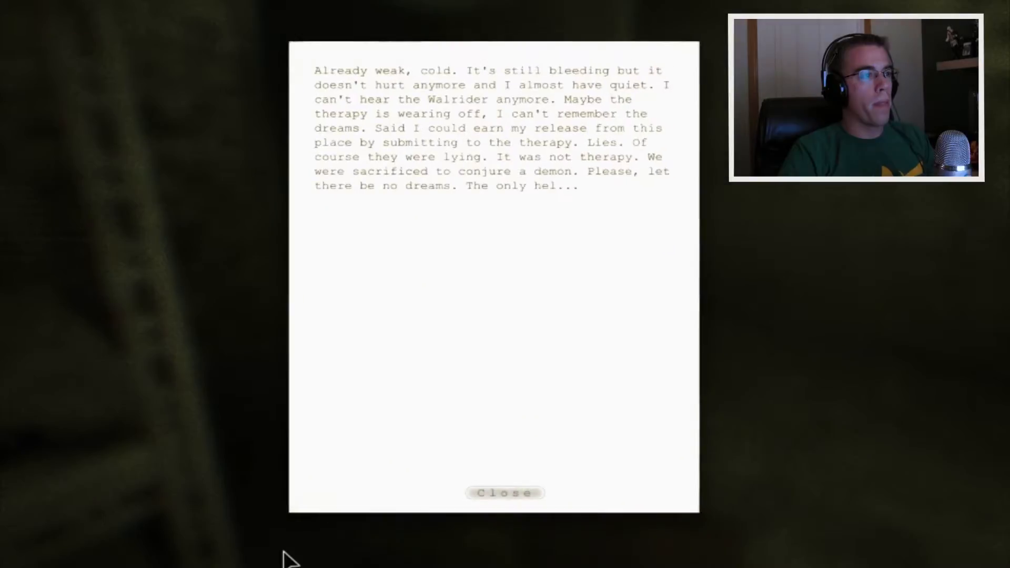
pyautogui.moveTo(402, 438)
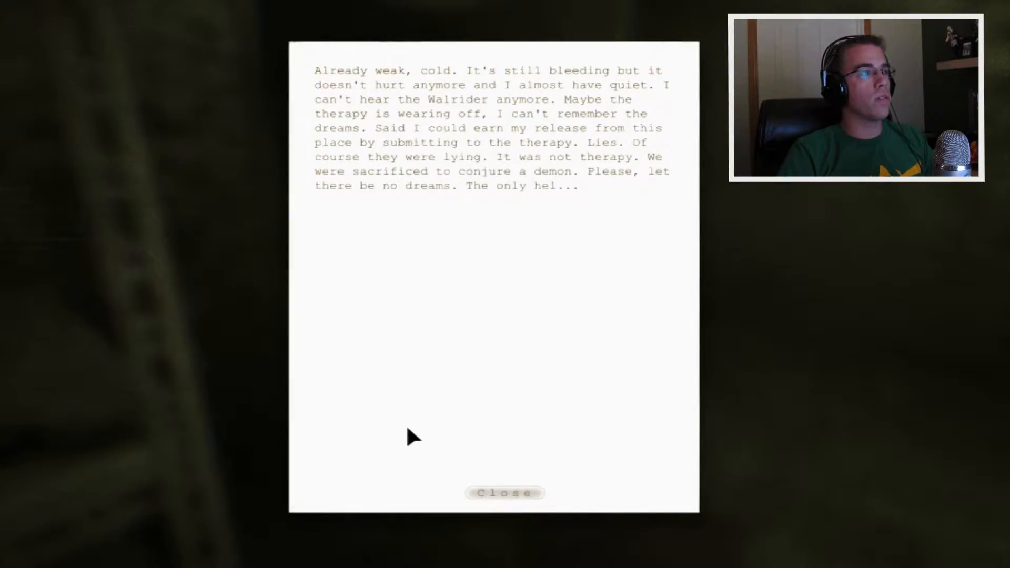
pyautogui.moveTo(489, 438)
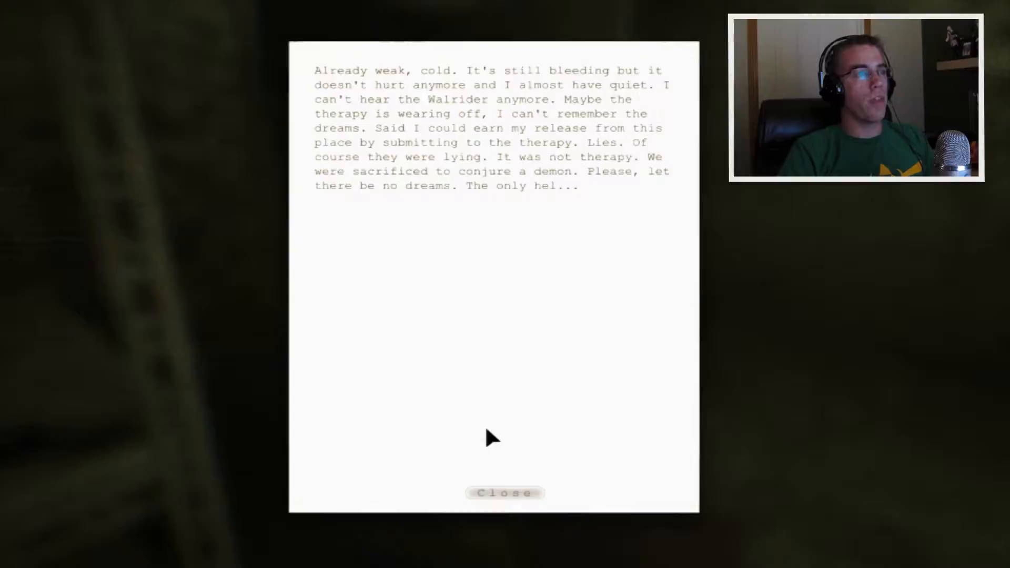
pyautogui.moveTo(504, 492)
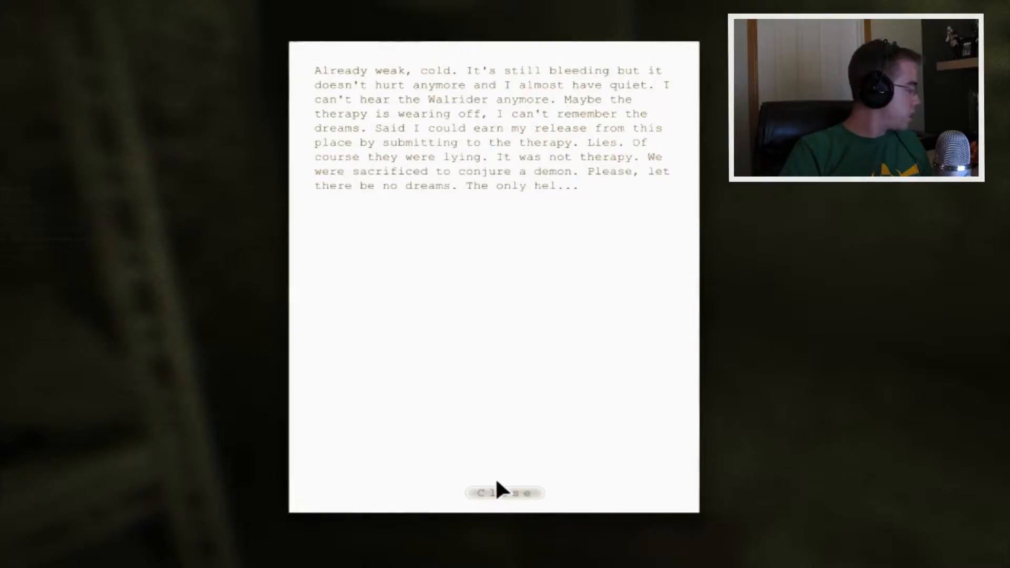
pyautogui.click(505, 492)
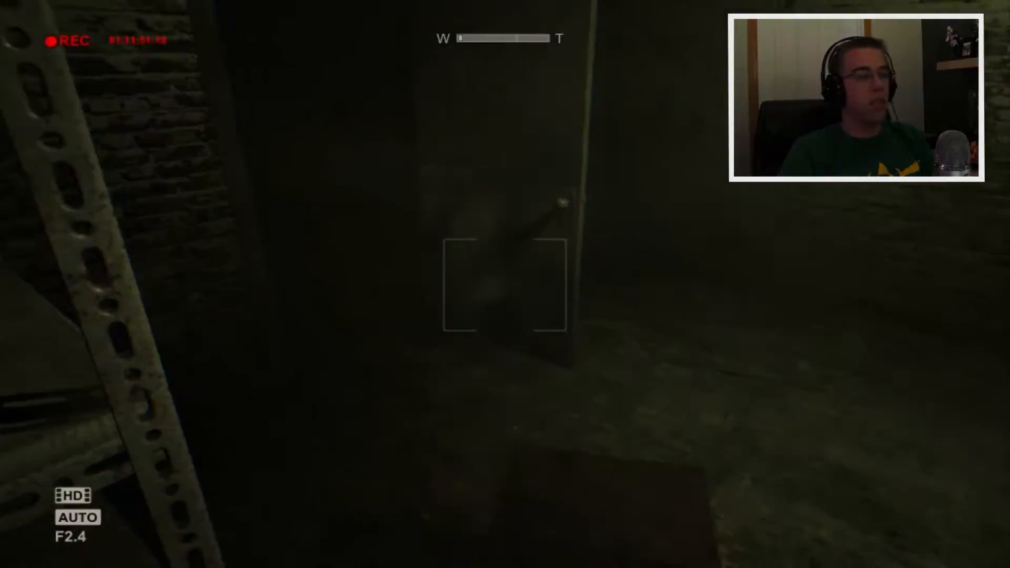